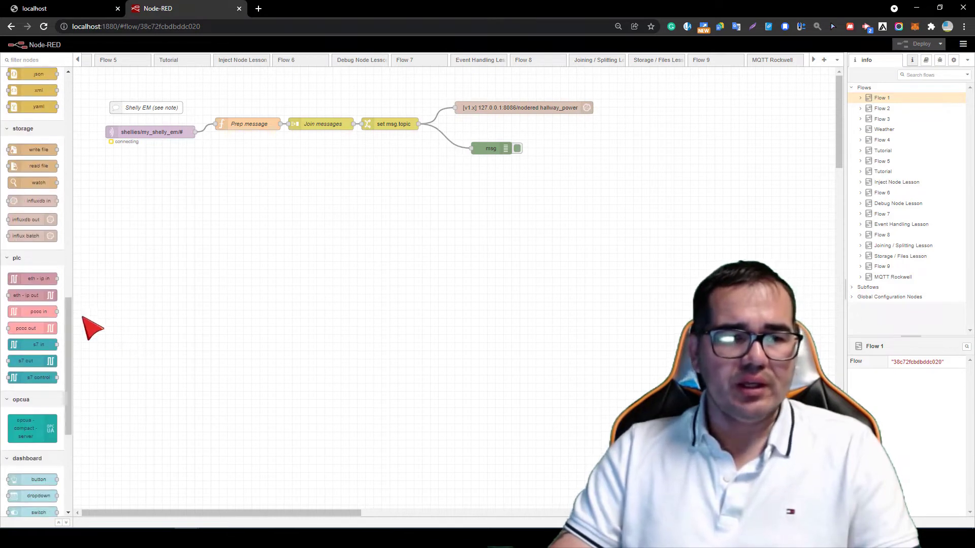
{"action": "mouse_move", "coordinate": [32, 312]}
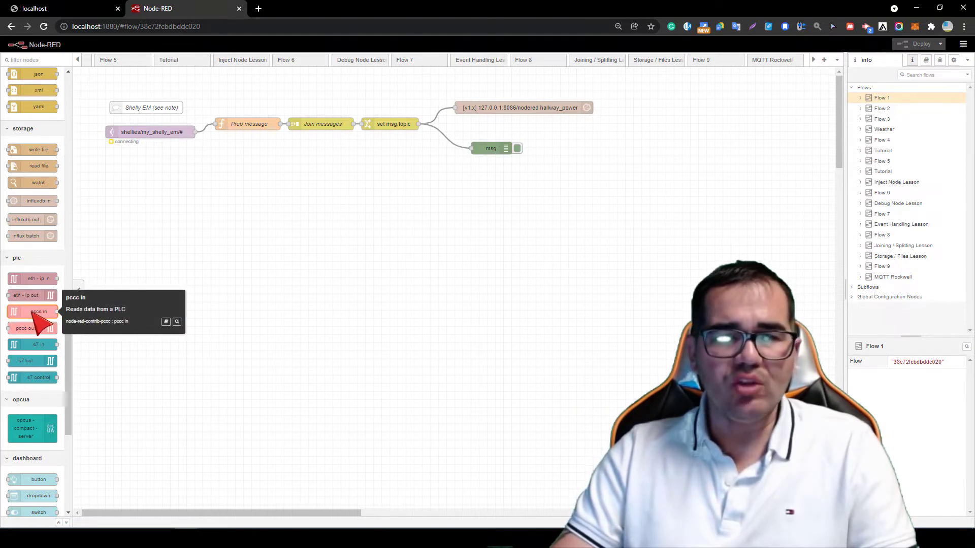
{"action": "mouse_move", "coordinate": [392, 311]}
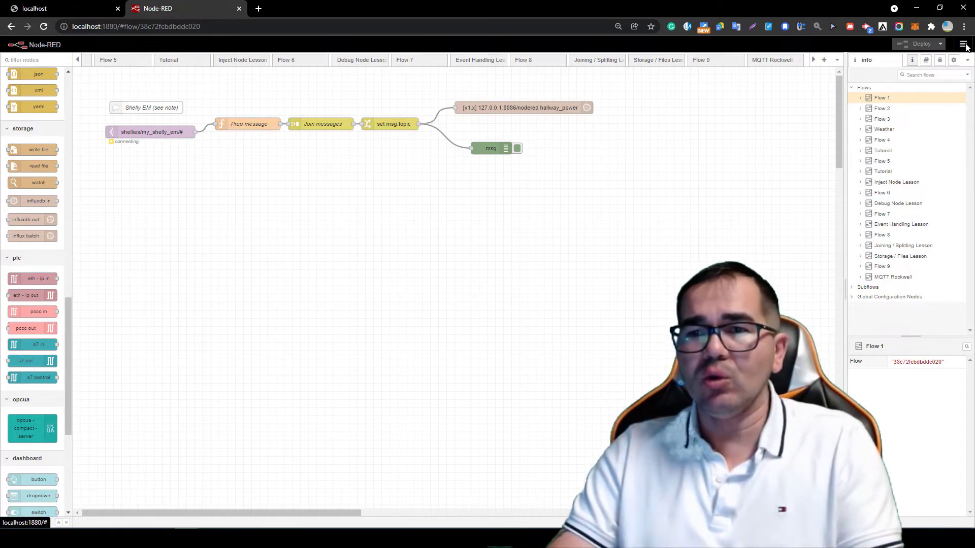
- Bring up the palette manager's install search for adding node packages
{"action": "left_click", "coordinate": [962, 44]}
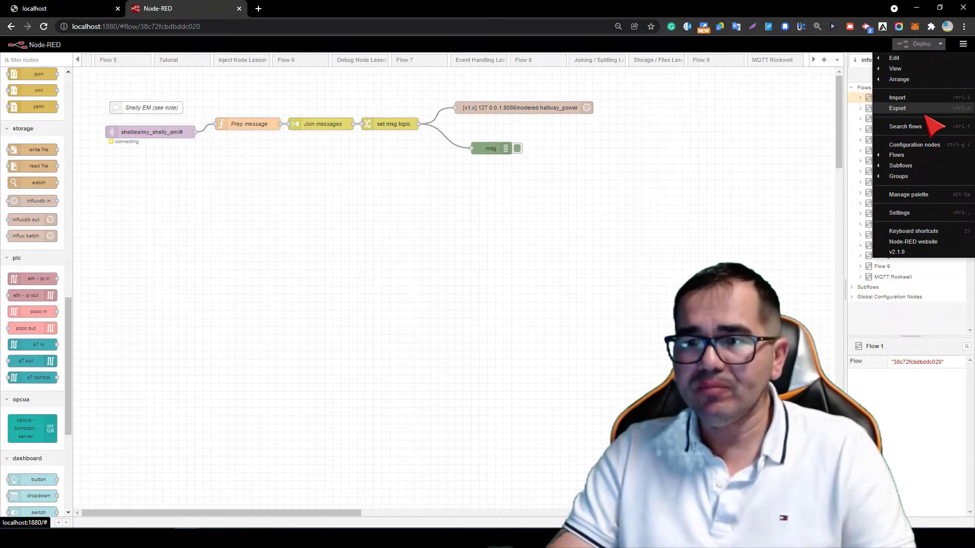
{"action": "mouse_move", "coordinate": [911, 196]}
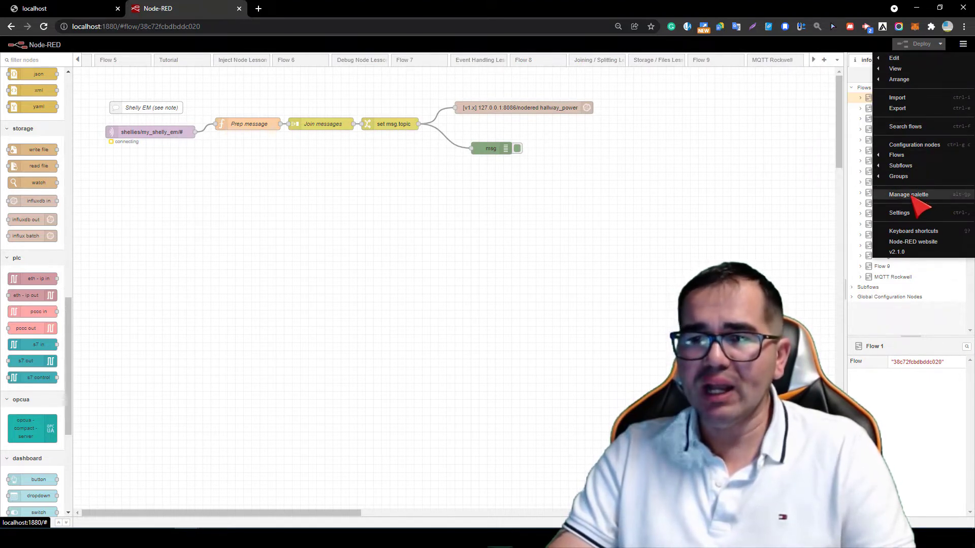
{"action": "left_click", "coordinate": [907, 194]}
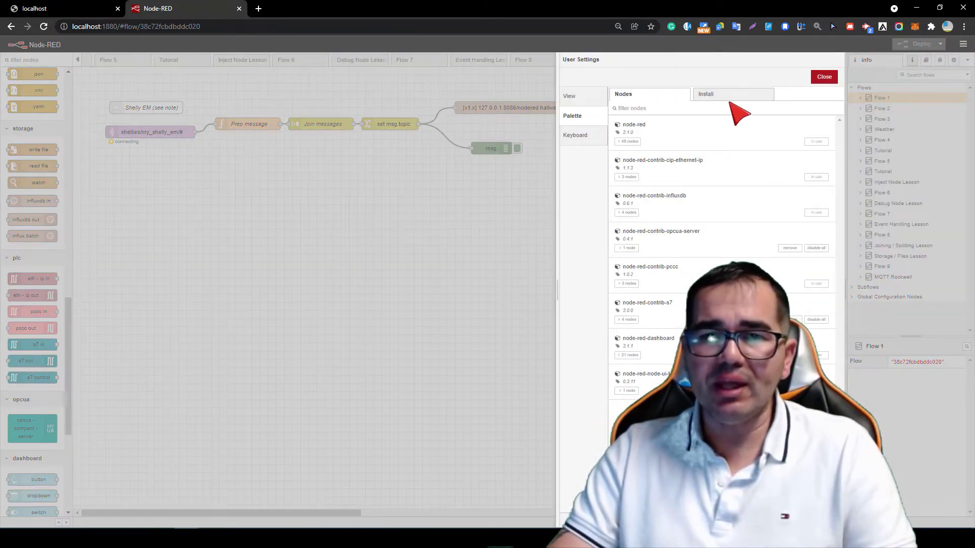
{"action": "left_click", "coordinate": [705, 94]}
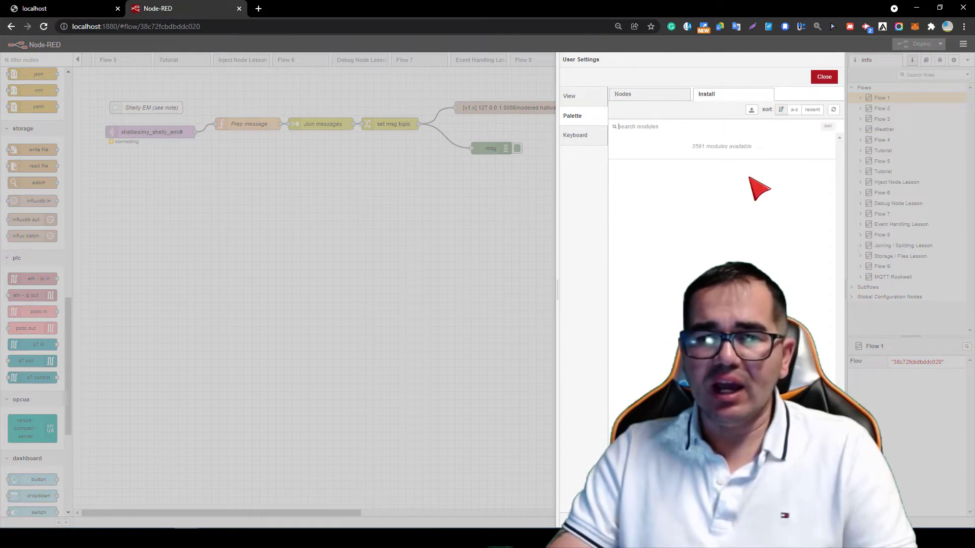
{"action": "left_click", "coordinate": [623, 93]}
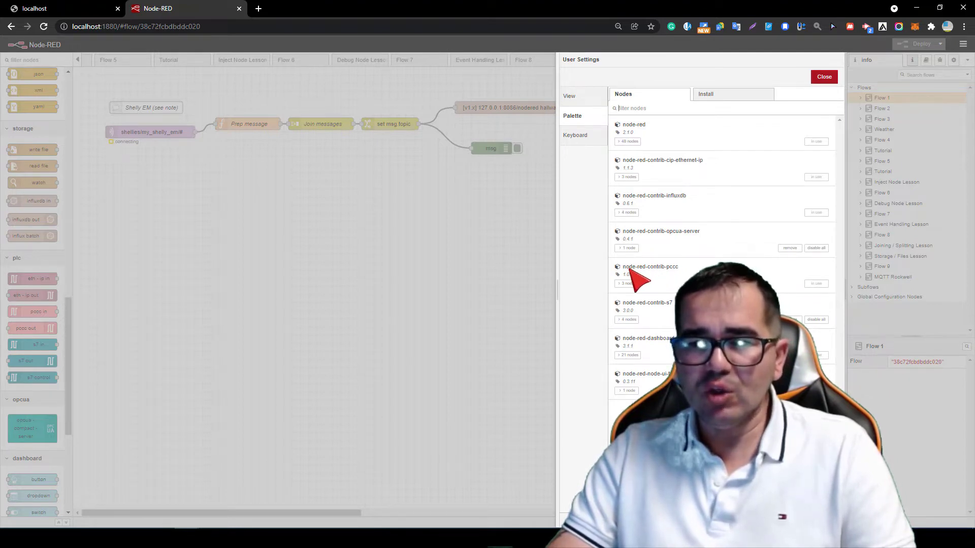
{"action": "mouse_move", "coordinate": [677, 280]}
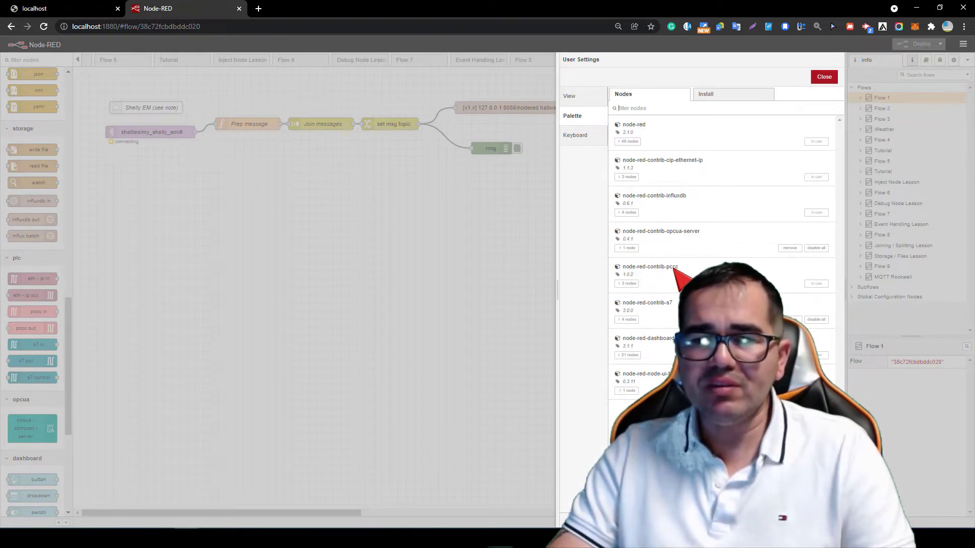
{"action": "left_click", "coordinate": [706, 94]}
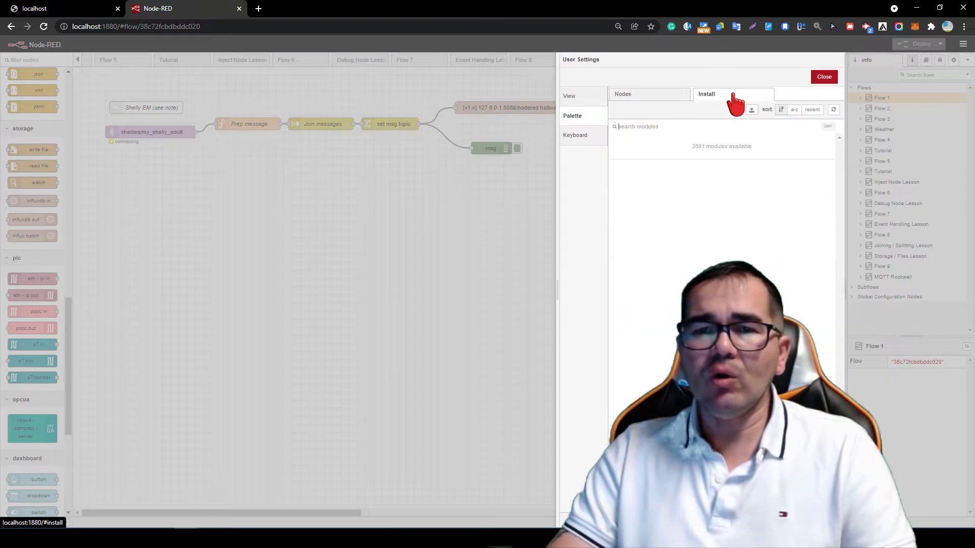
{"action": "mouse_move", "coordinate": [641, 135]}
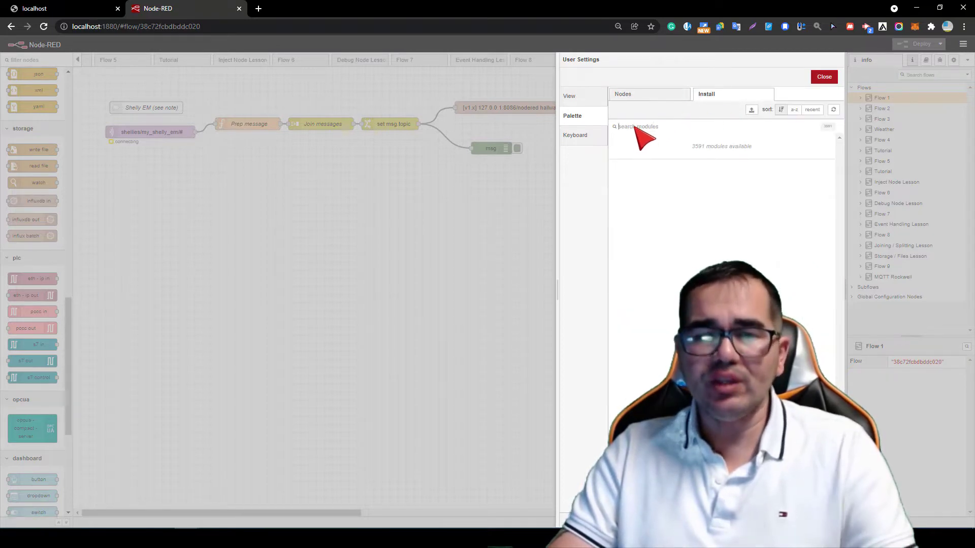
- Look up the 'pccc' package, then drop a pccc in node onto the flow below the existing nodes
{"action": "type", "text": "p"}
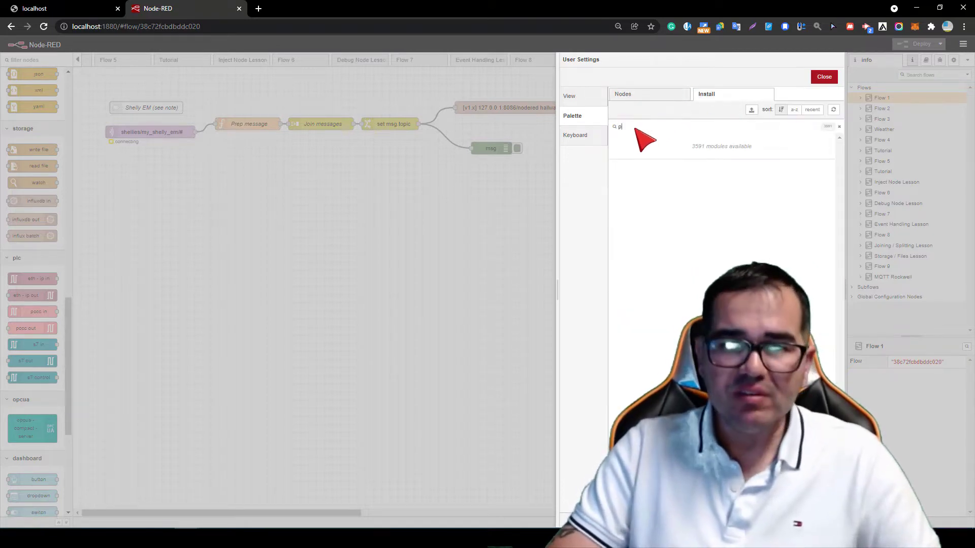
{"action": "type", "text": "ccc"}
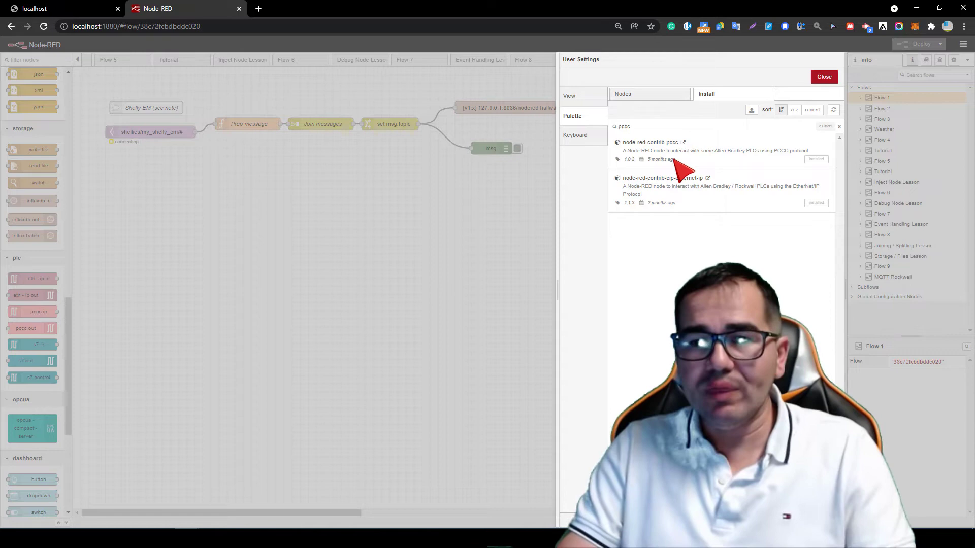
{"action": "mouse_move", "coordinate": [771, 156]}
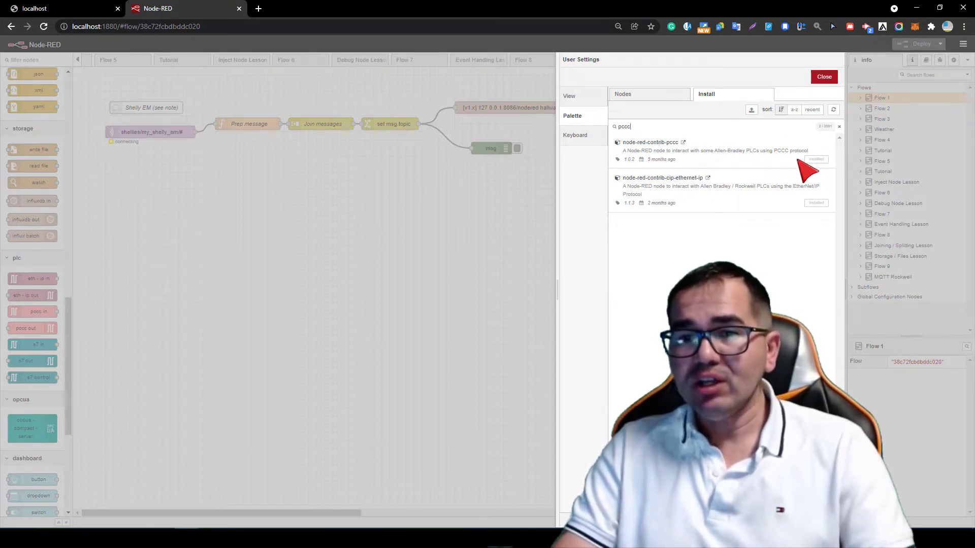
{"action": "mouse_move", "coordinate": [764, 176]}
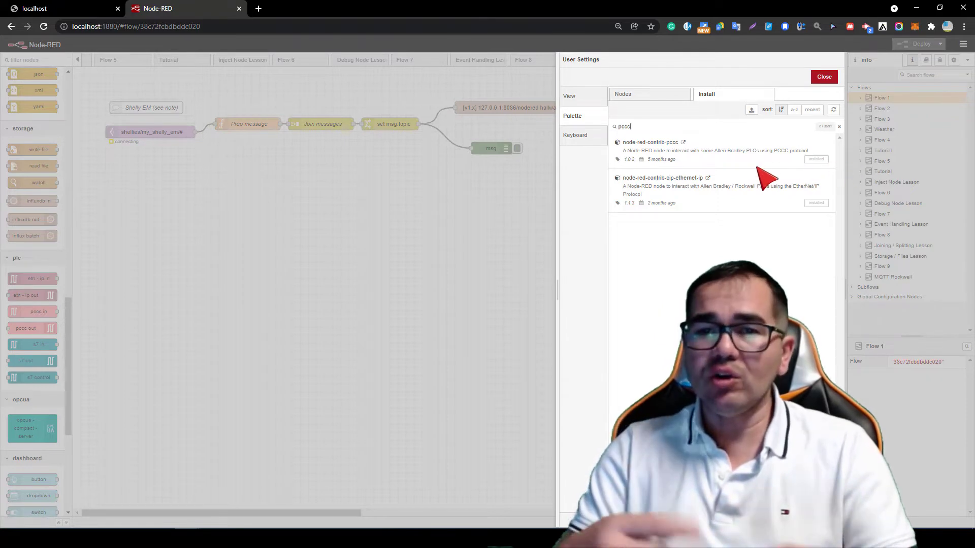
{"action": "mouse_move", "coordinate": [684, 190]}
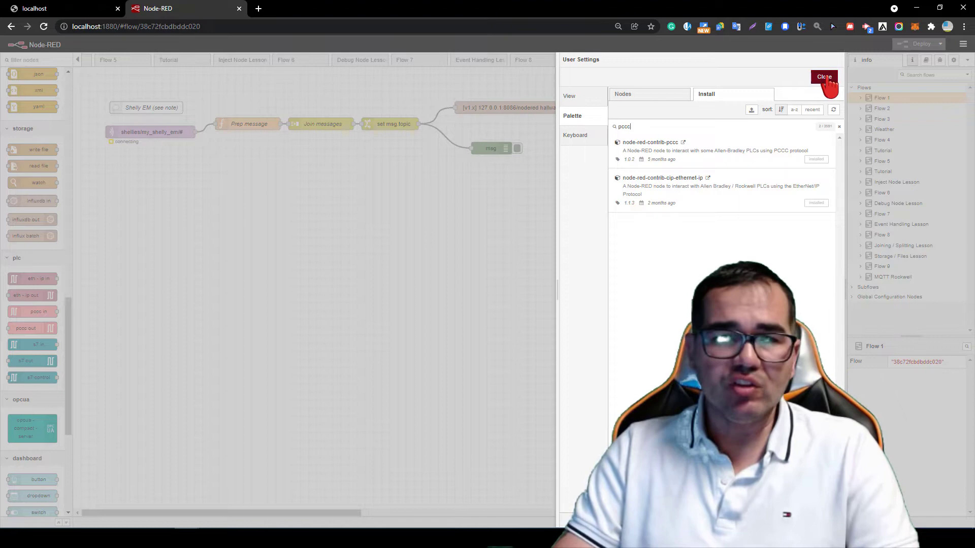
{"action": "left_click", "coordinate": [823, 77]}
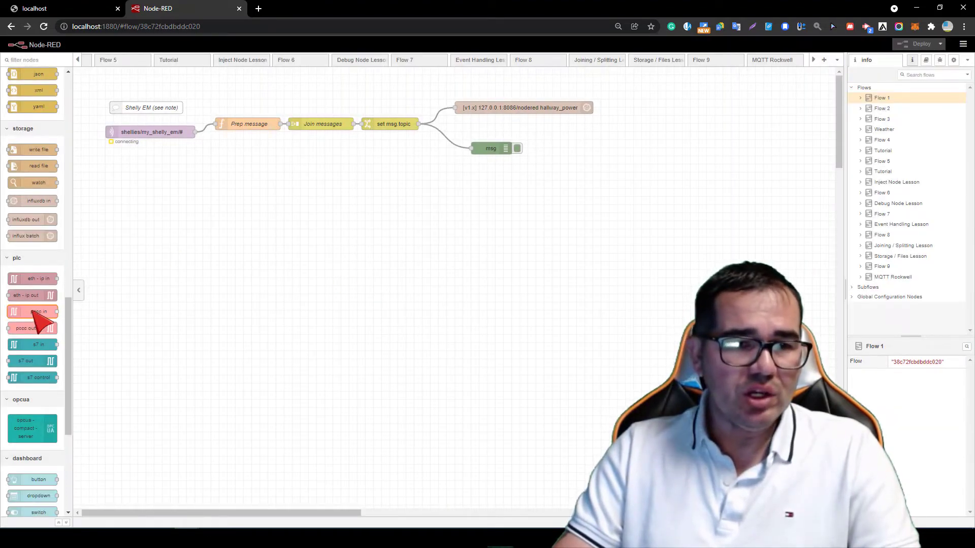
{"action": "left_click_drag", "start_coordinate": [33, 312], "coordinate": [194, 240]}
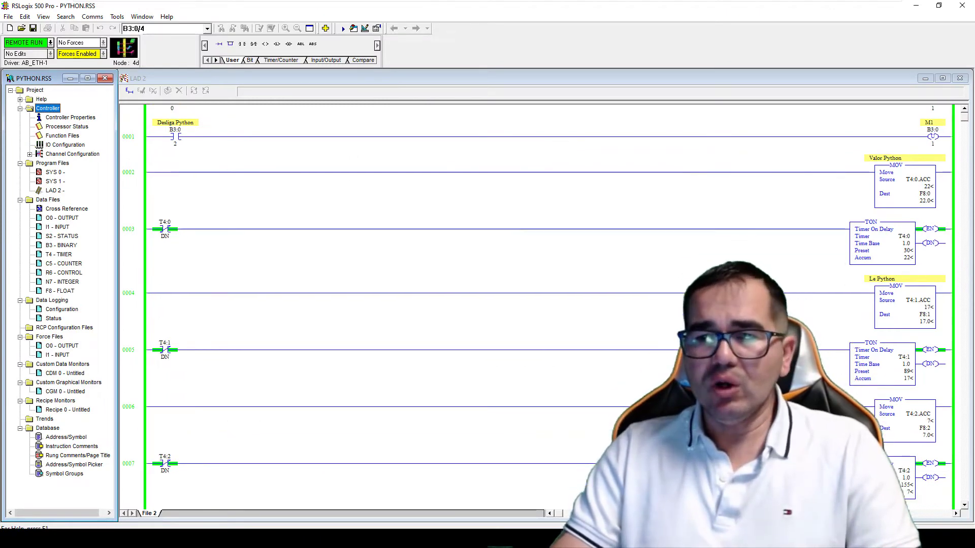
{"action": "scroll", "scroll_direction": "down", "scroll_amount": 3}
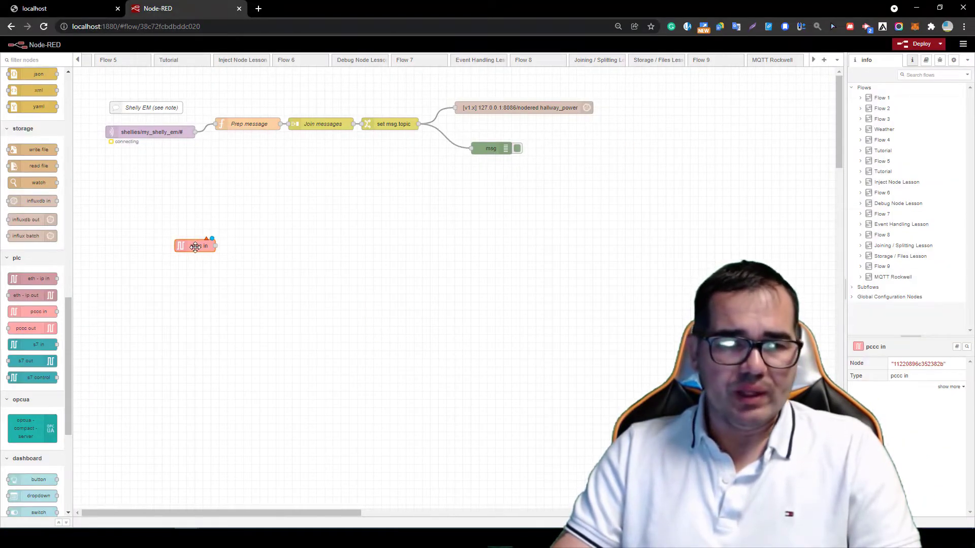
- Add a new pccc endpoint for the node at IP 192.168.10.55, port 44818
{"action": "double_click", "coordinate": [195, 244]}
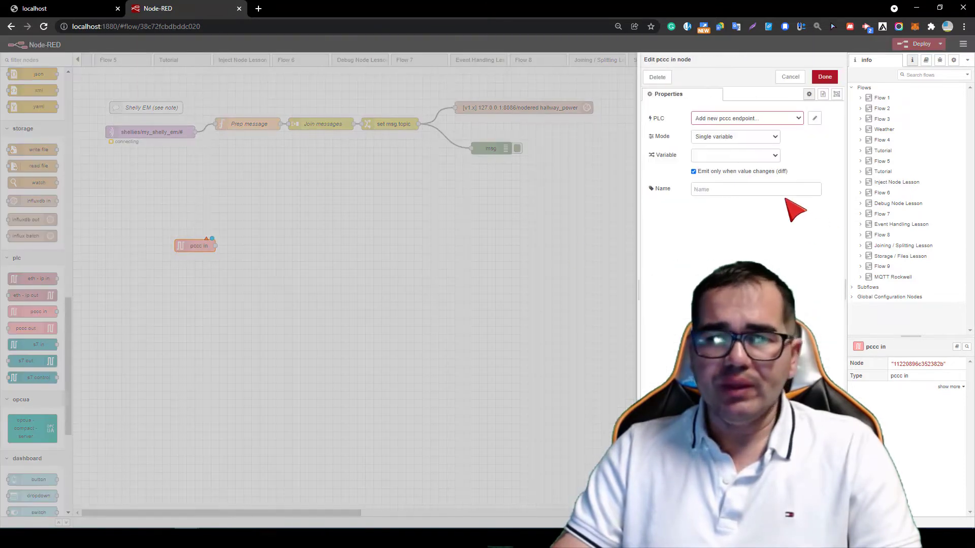
{"action": "left_click", "coordinate": [747, 118]}
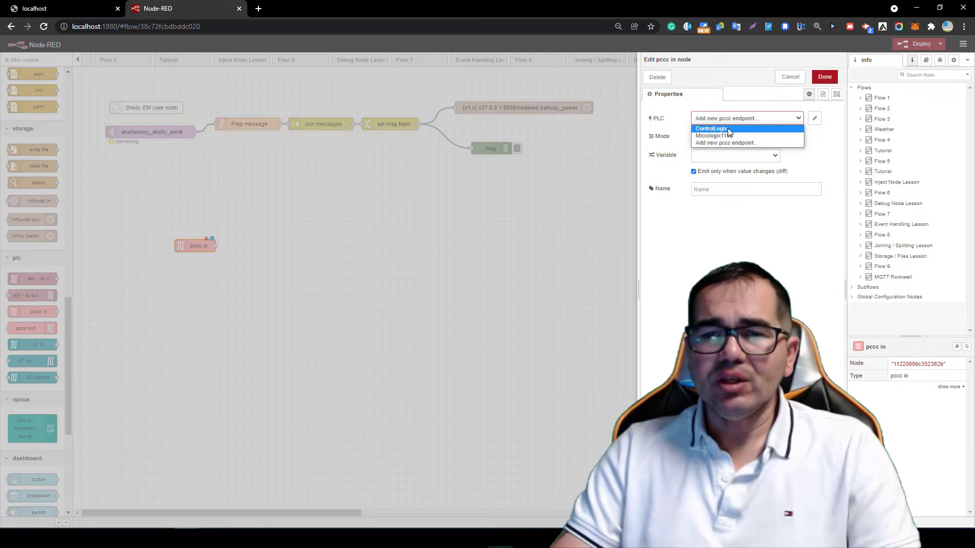
{"action": "mouse_move", "coordinate": [739, 132]}
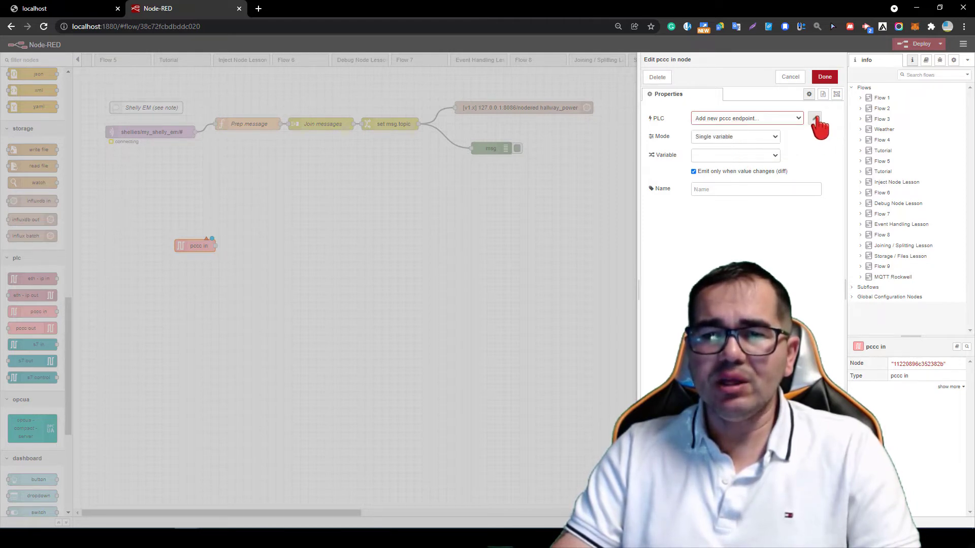
{"action": "left_click", "coordinate": [817, 118]}
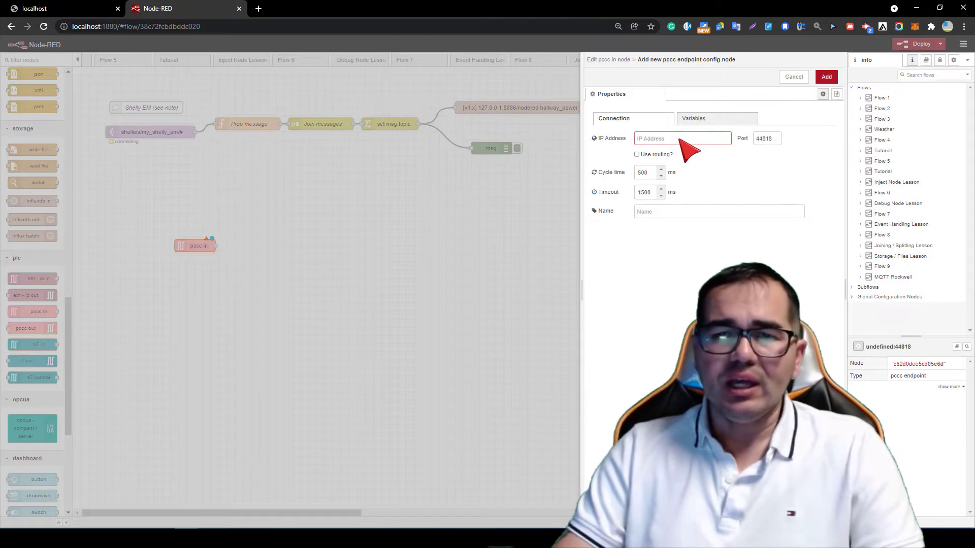
{"action": "left_click", "coordinate": [683, 138]}
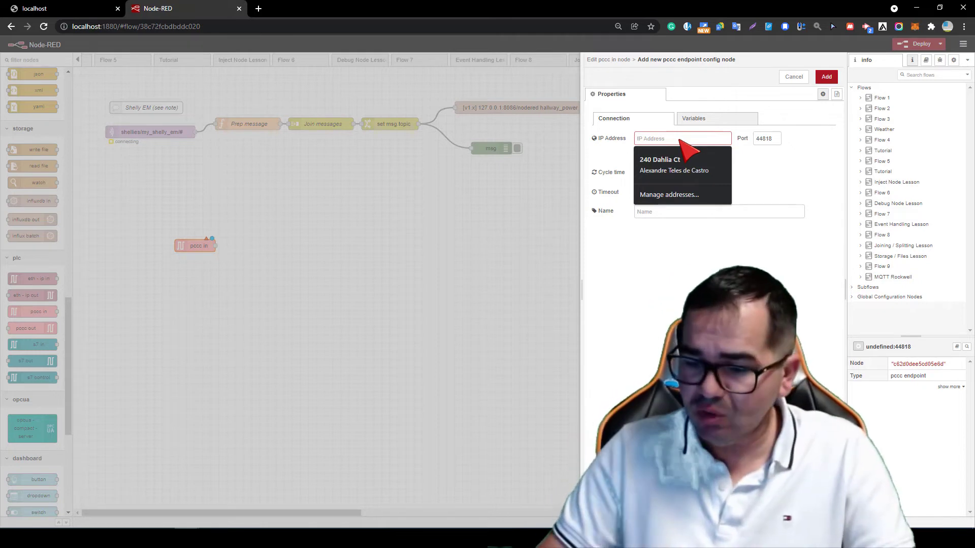
{"action": "type", "text": "192 168"}
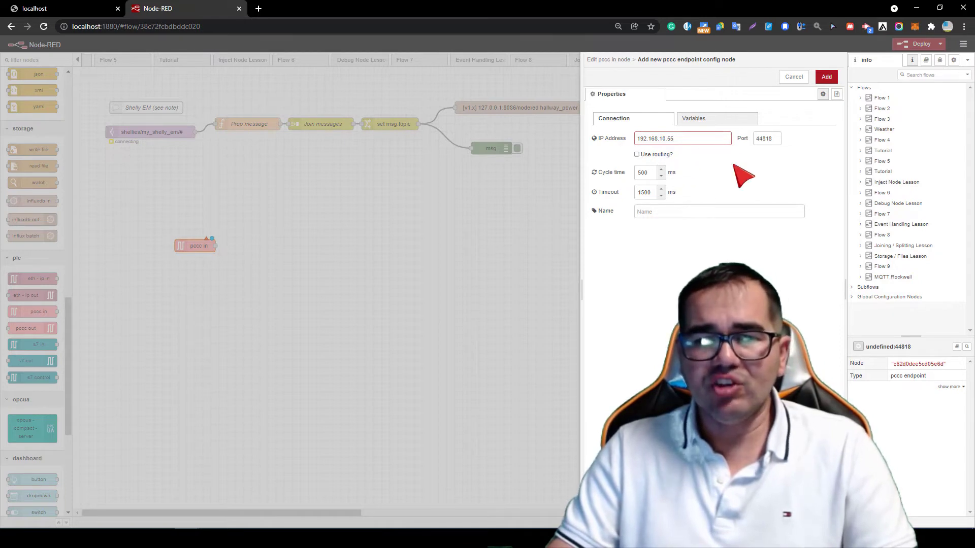
{"action": "mouse_move", "coordinate": [659, 231]}
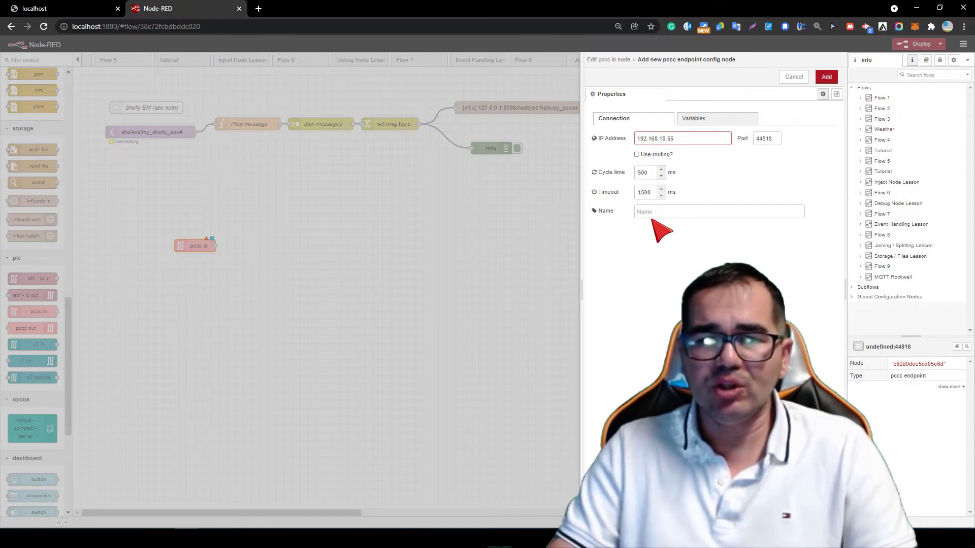
- Name the new endpoint RSLogix500_Micrologix
{"action": "left_click", "coordinate": [718, 212]}
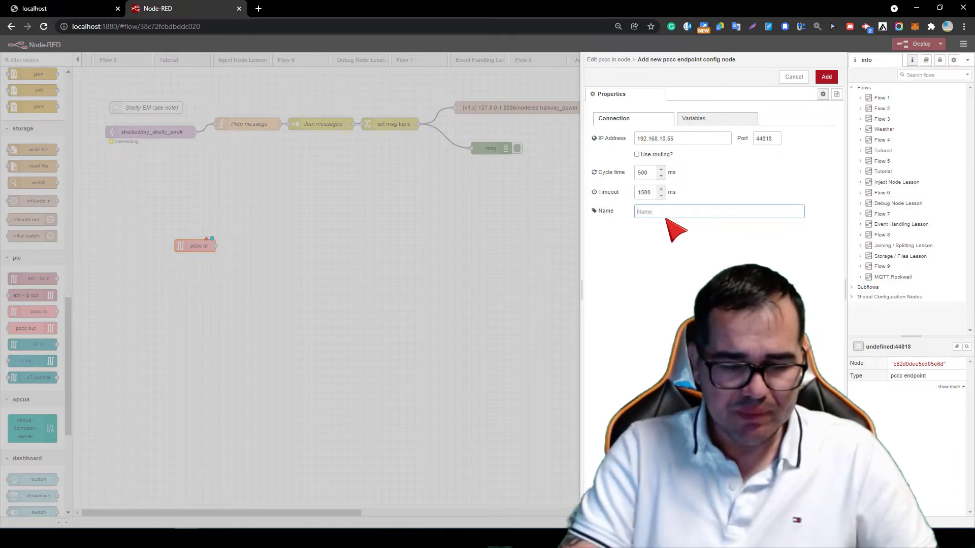
{"action": "type", "text": "RSLogix50"}
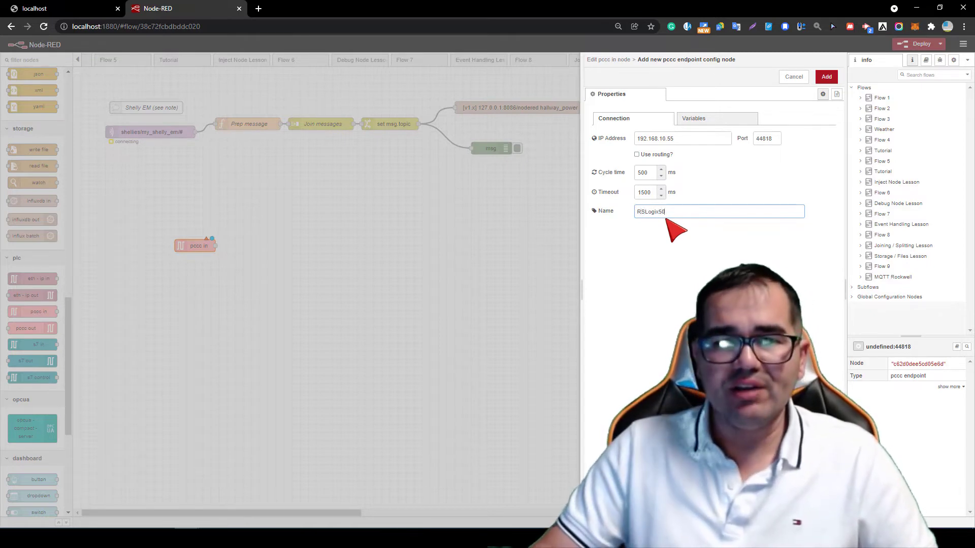
{"action": "type", "text": "0_Micrologix"}
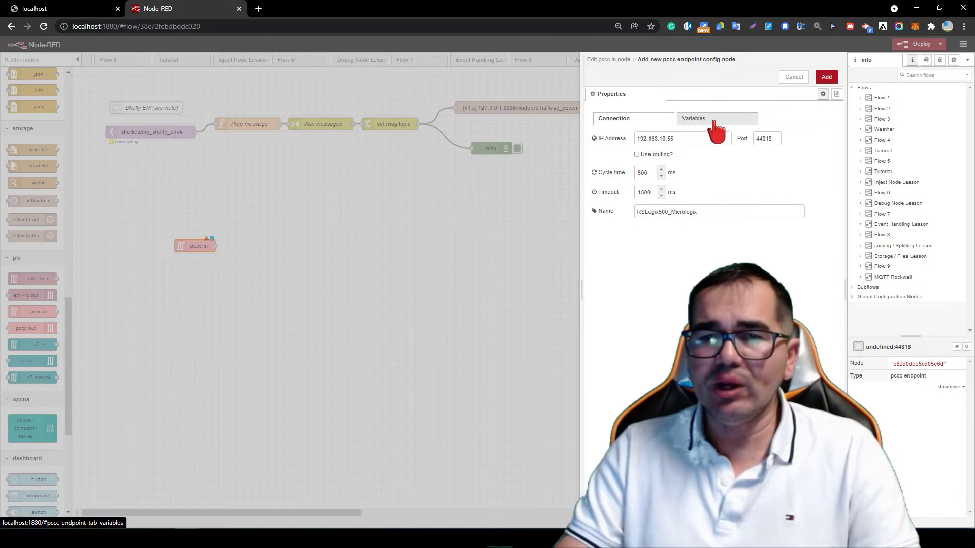
- Register PLC address F8:1 as variable Timer_M on the endpoint and save it
{"action": "left_click", "coordinate": [694, 117]}
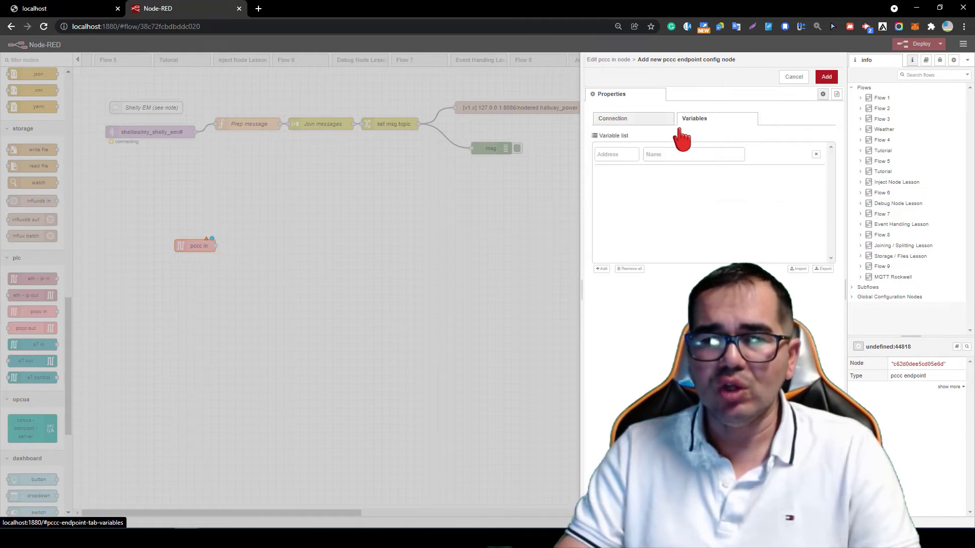
{"action": "left_click", "coordinate": [616, 154]}
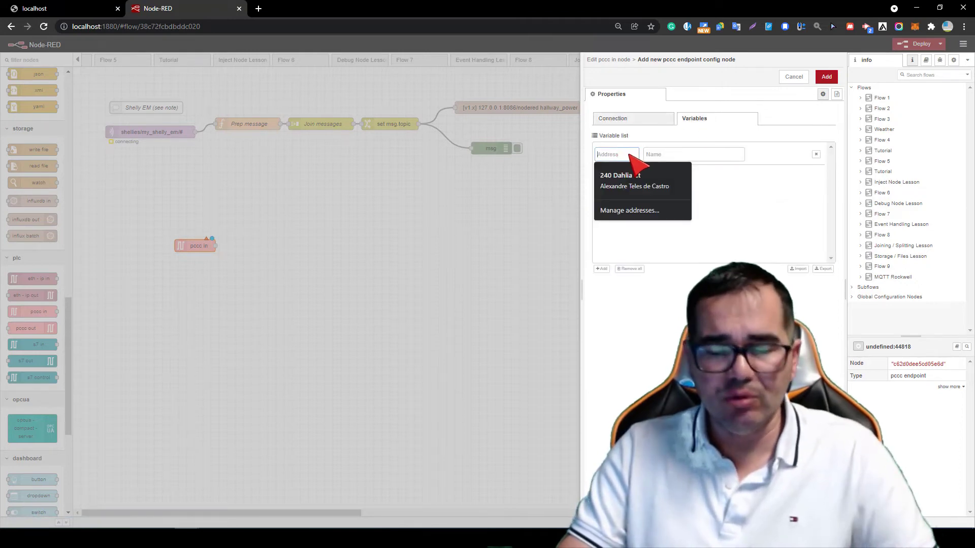
{"action": "type", "text": "F"}
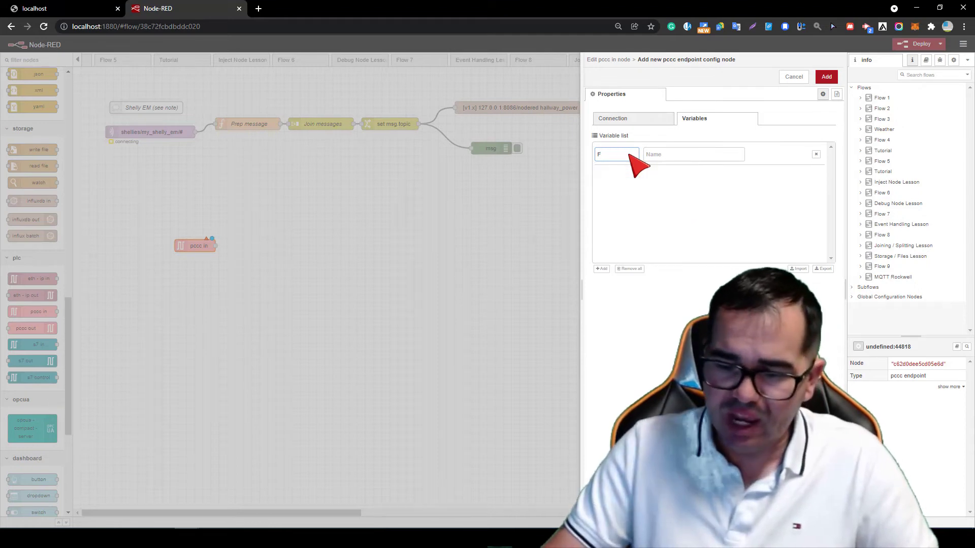
{"action": "type", "text": "8"}
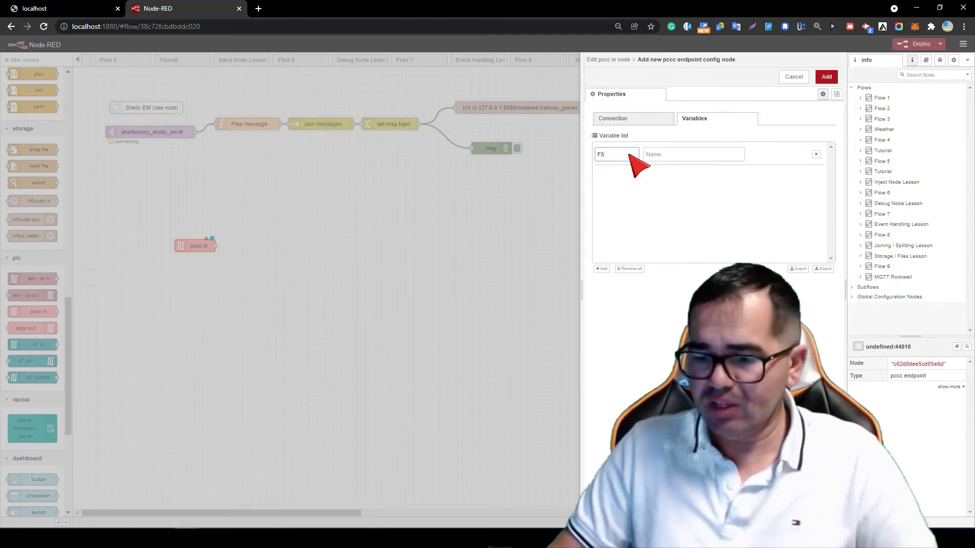
{"action": "type", "text": ":1"}
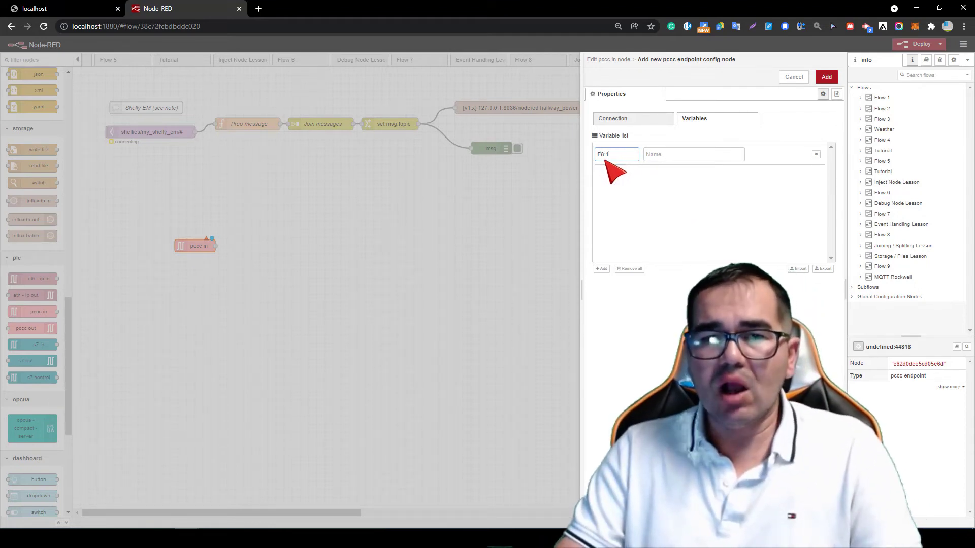
{"action": "left_click", "coordinate": [691, 154]}
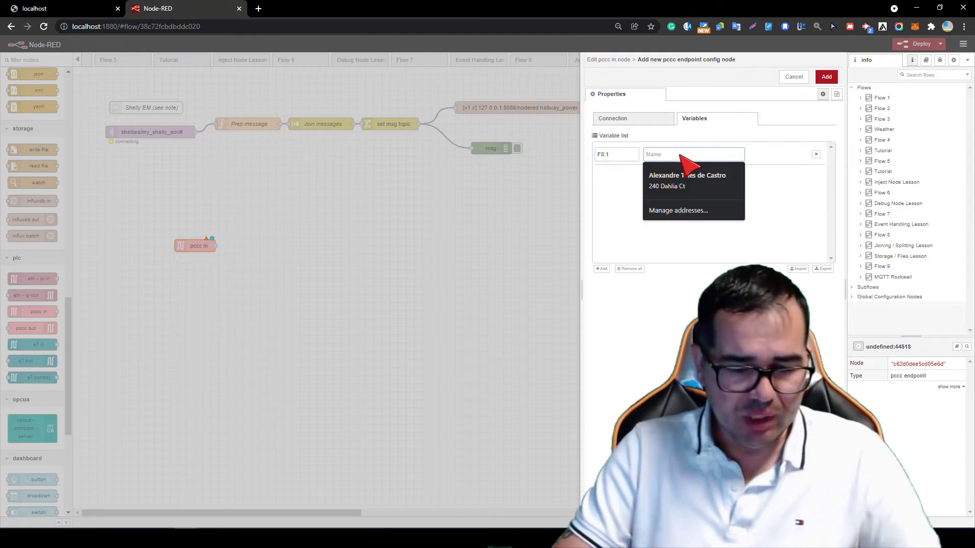
{"action": "type", "text": "Timer_"}
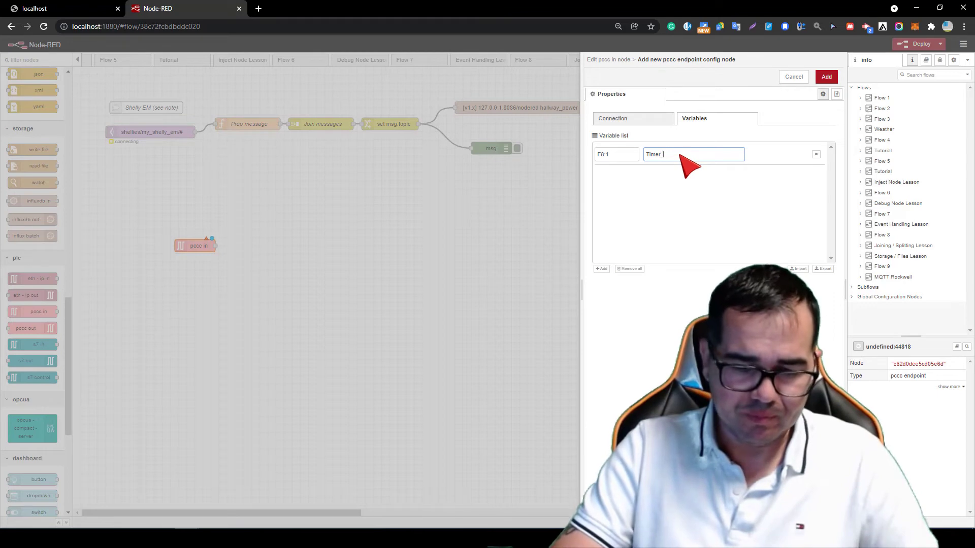
{"action": "type", "text": "M"}
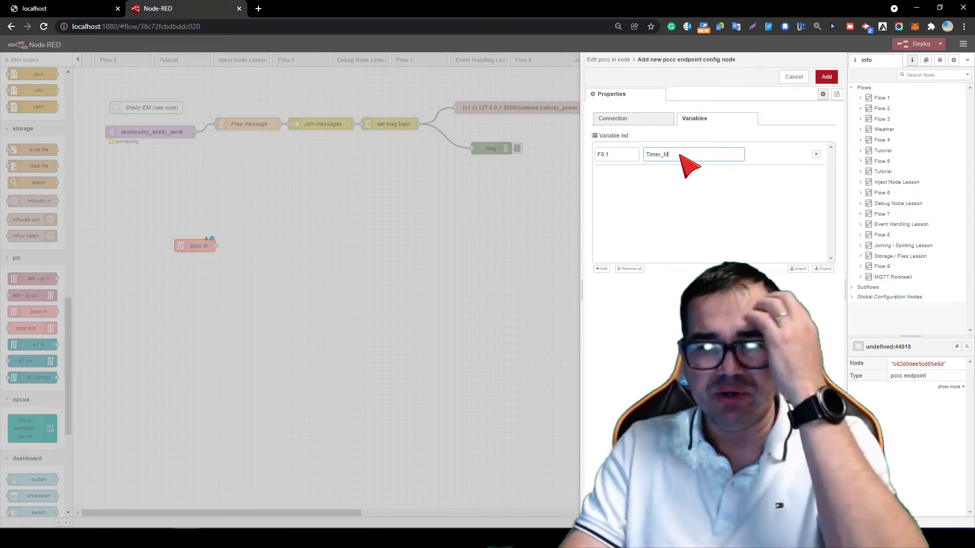
{"action": "left_click", "coordinate": [827, 77]}
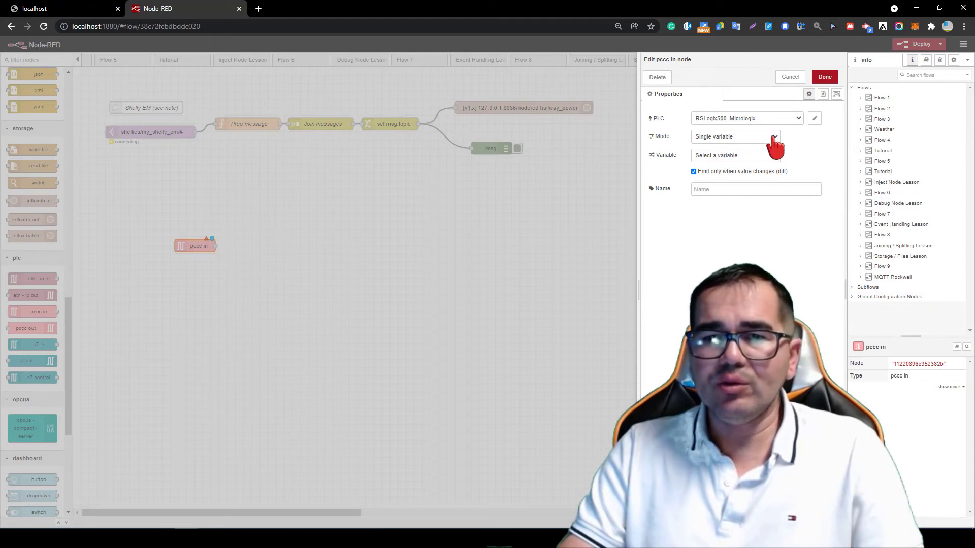
- Have the pccc in node read Timer_M and name the node Timer
{"action": "left_click", "coordinate": [736, 154]}
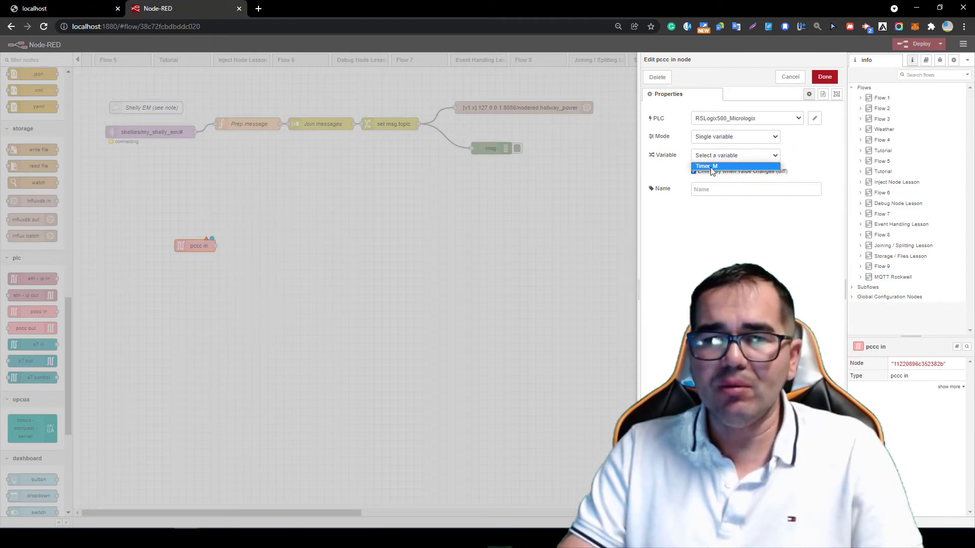
{"action": "left_click", "coordinate": [734, 166]}
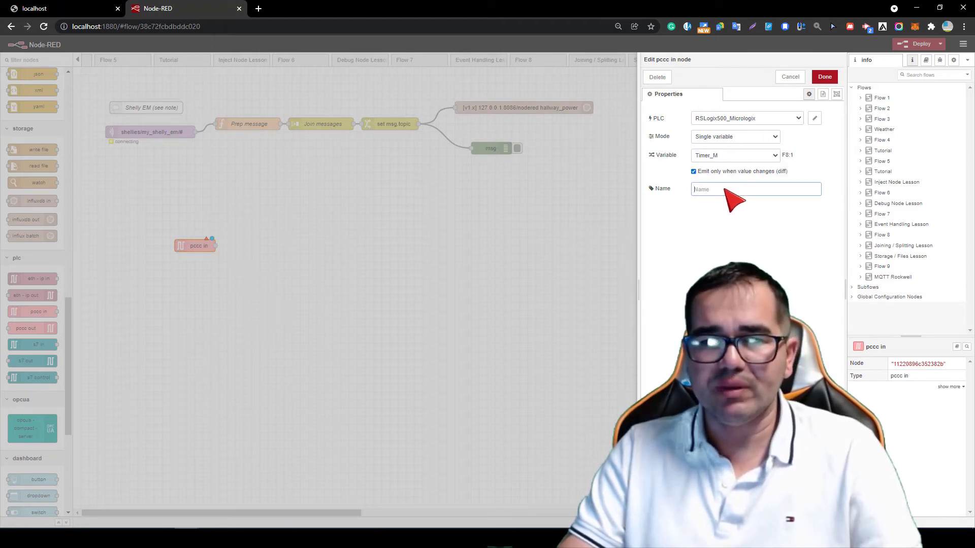
{"action": "type", "text": "T"}
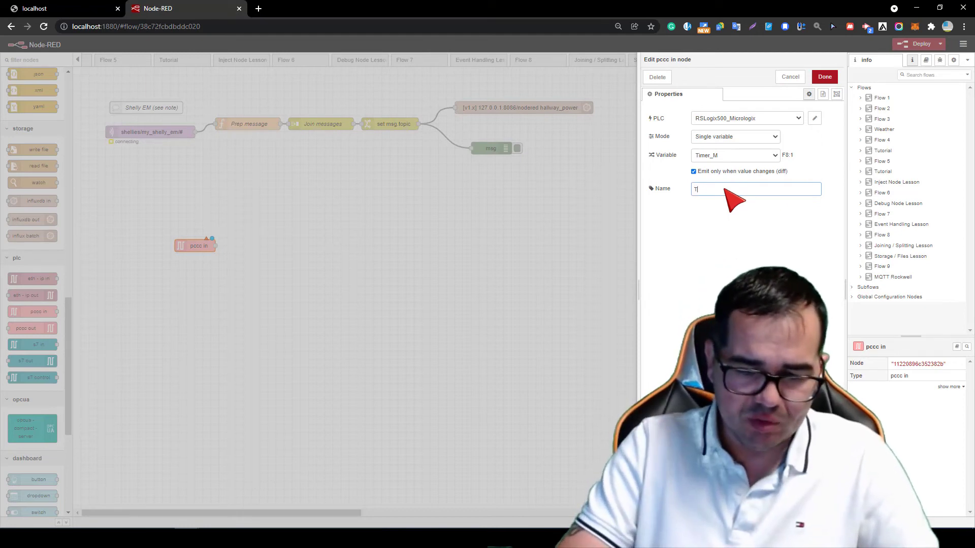
{"action": "type", "text": "imer"}
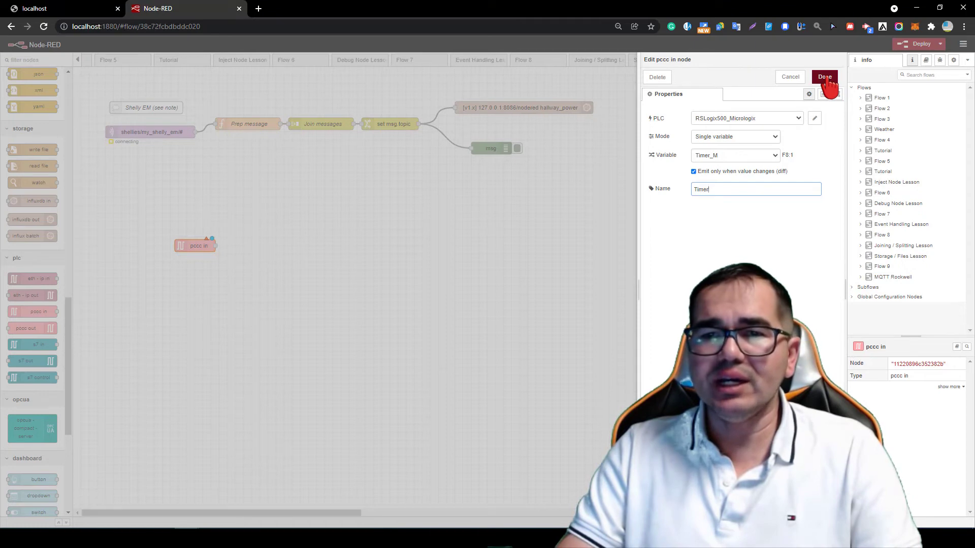
- Deploy the flow so the Timer node reports live PLC values such as 71 and 73
{"action": "left_click", "coordinate": [824, 78]}
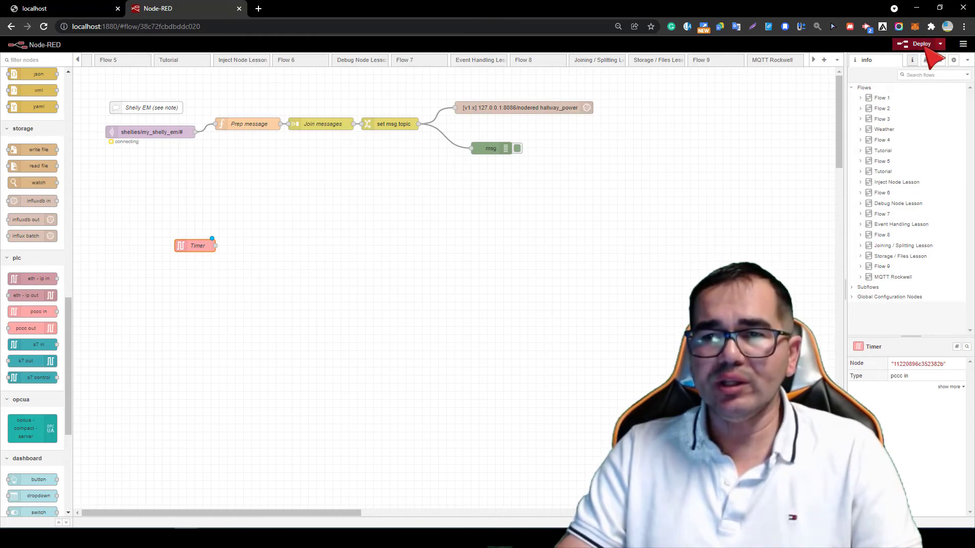
{"action": "left_click", "coordinate": [918, 44]}
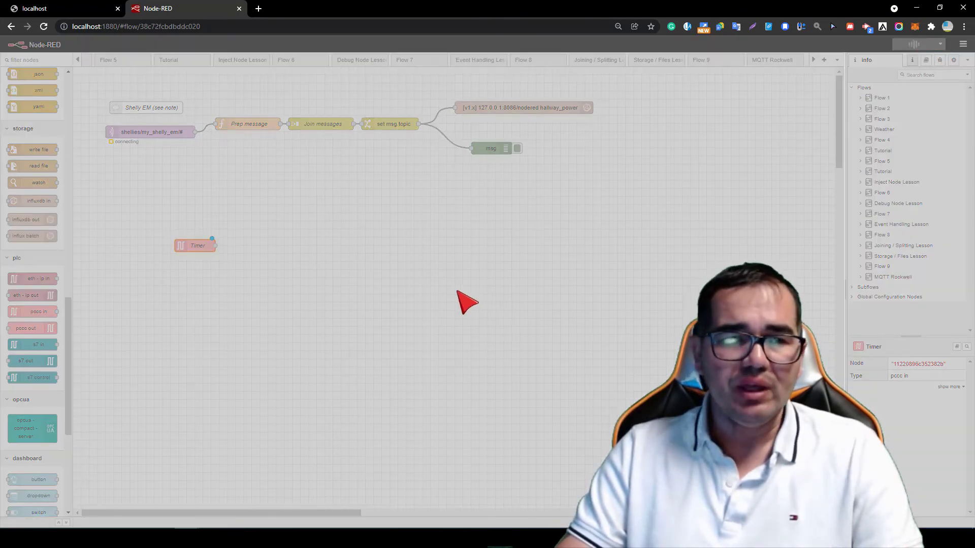
{"action": "left_click", "coordinate": [918, 44]}
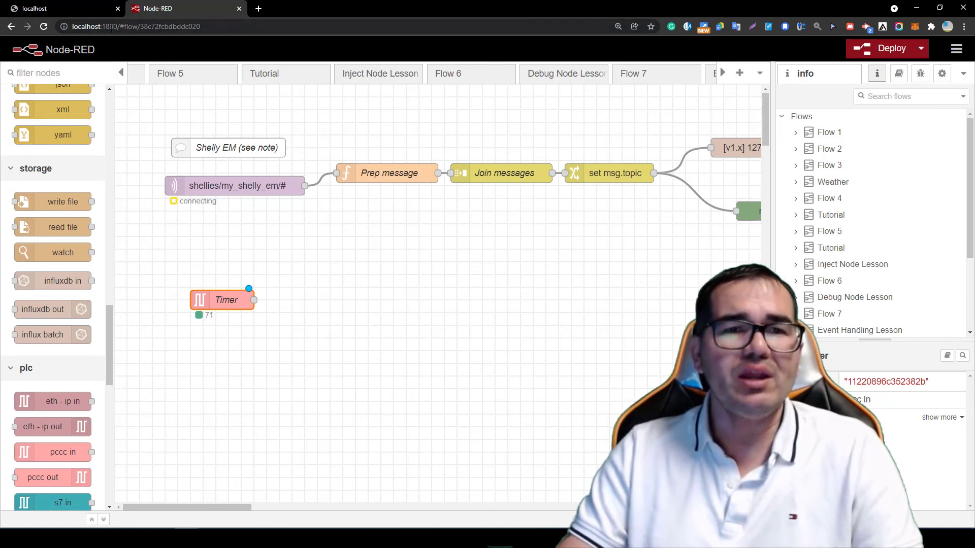
{"action": "left_click", "coordinate": [829, 132]}
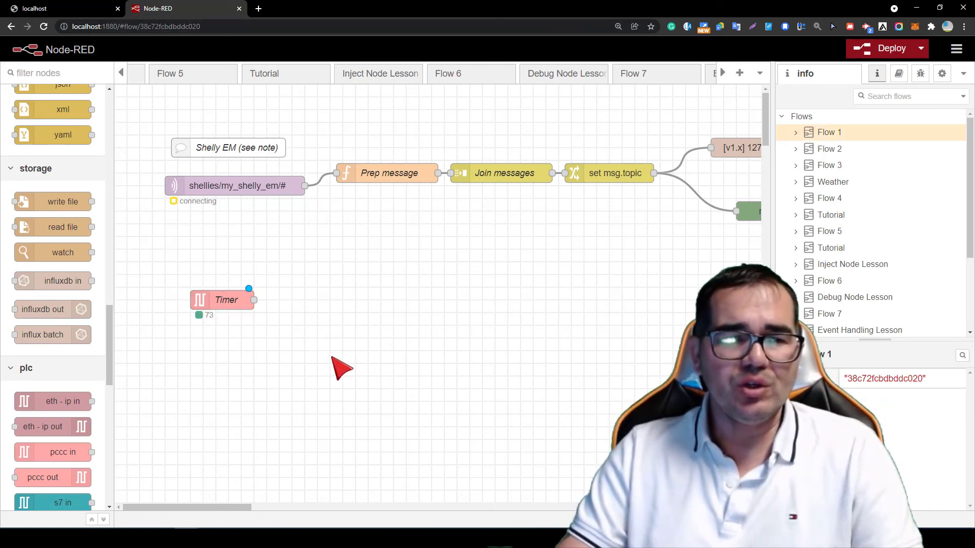
{"action": "mouse_move", "coordinate": [481, 333]}
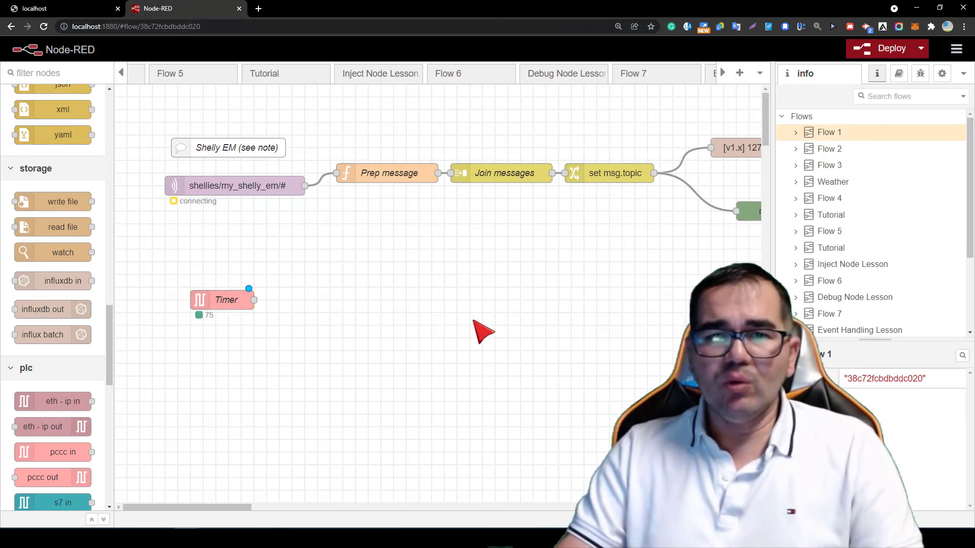